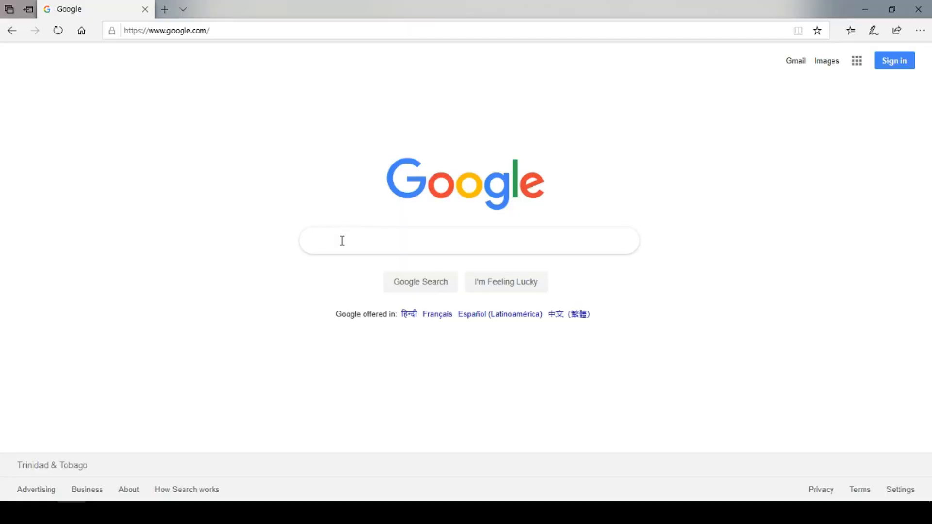
Step: Search for the Java Runtime Environment and download the Windows Java installer from java.com
text(java run)
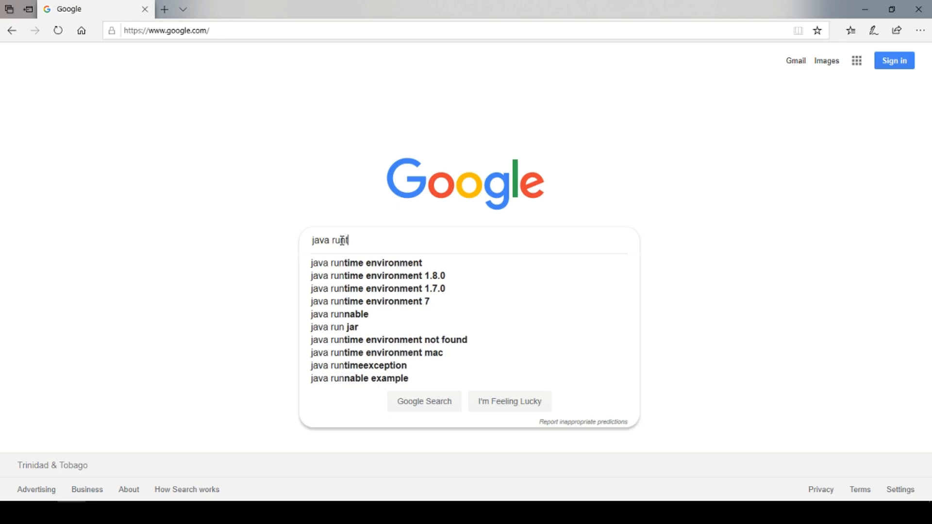
click(366, 263)
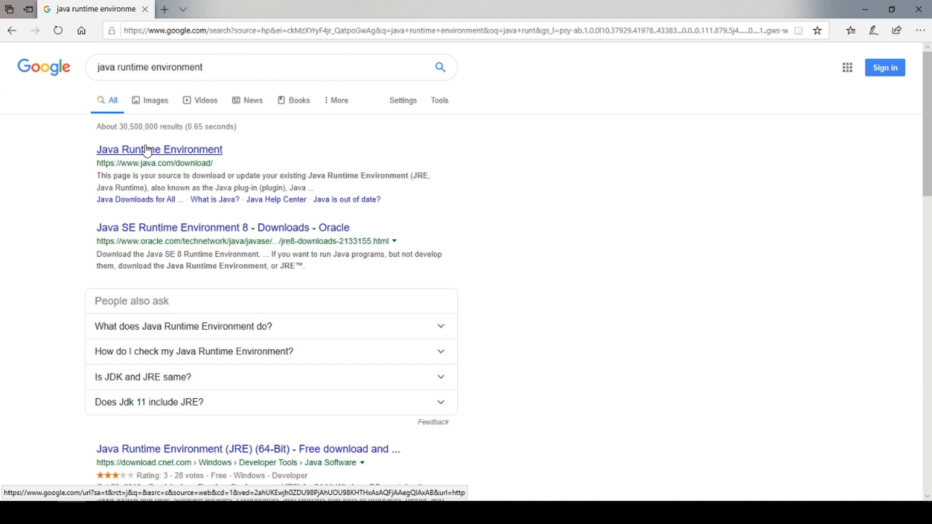
click(159, 149)
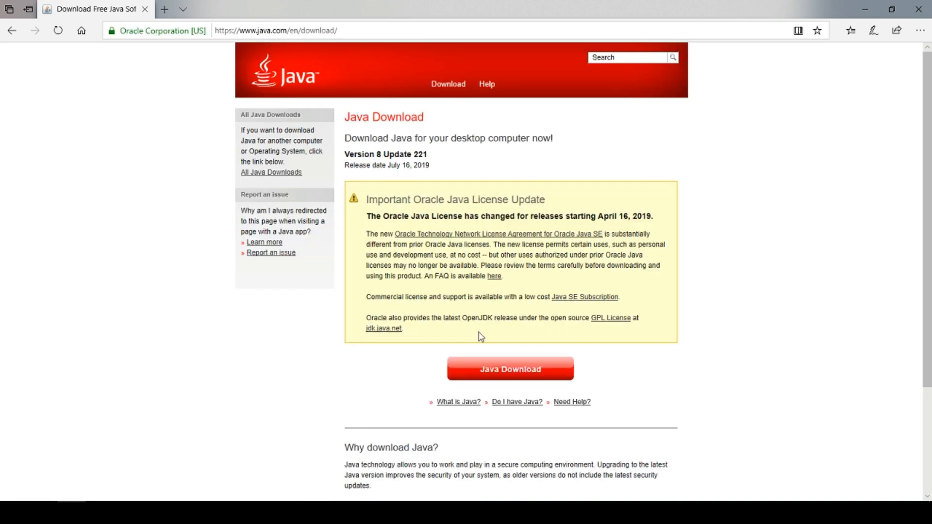
click(510, 369)
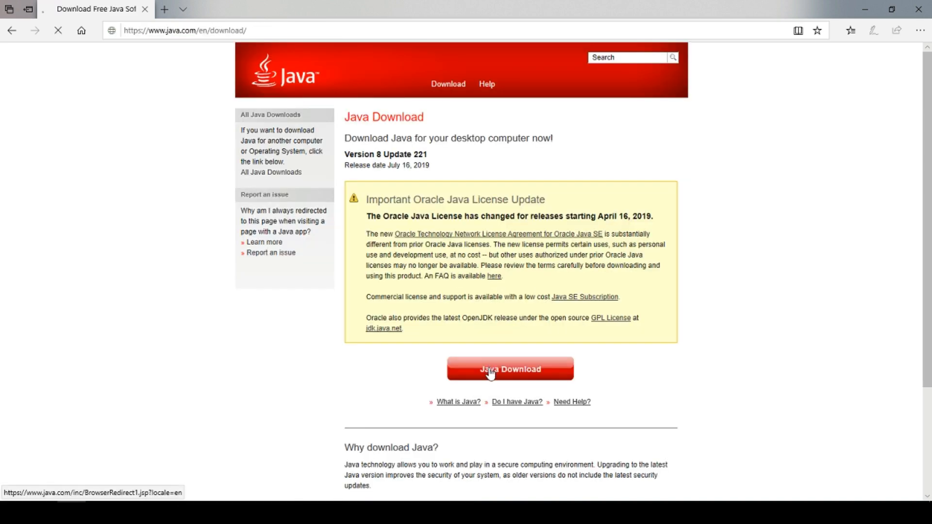
click(509, 368)
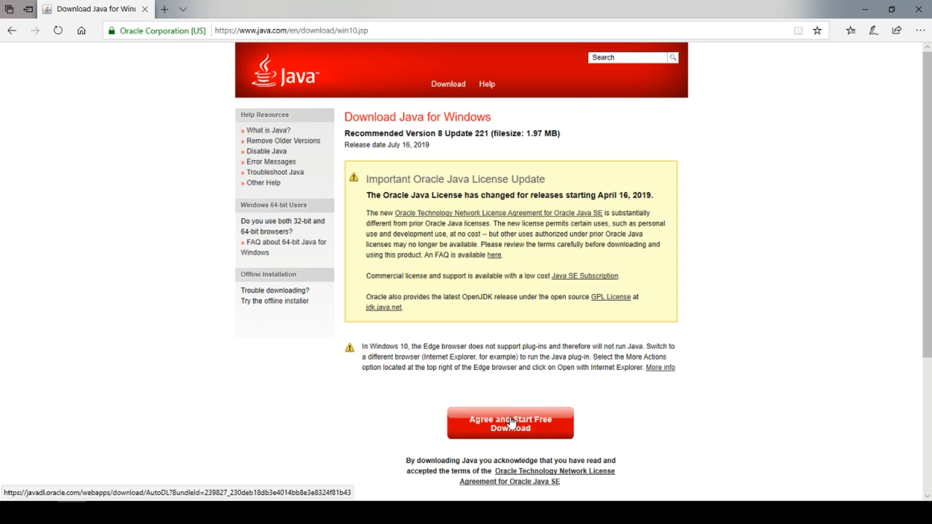
click(509, 422)
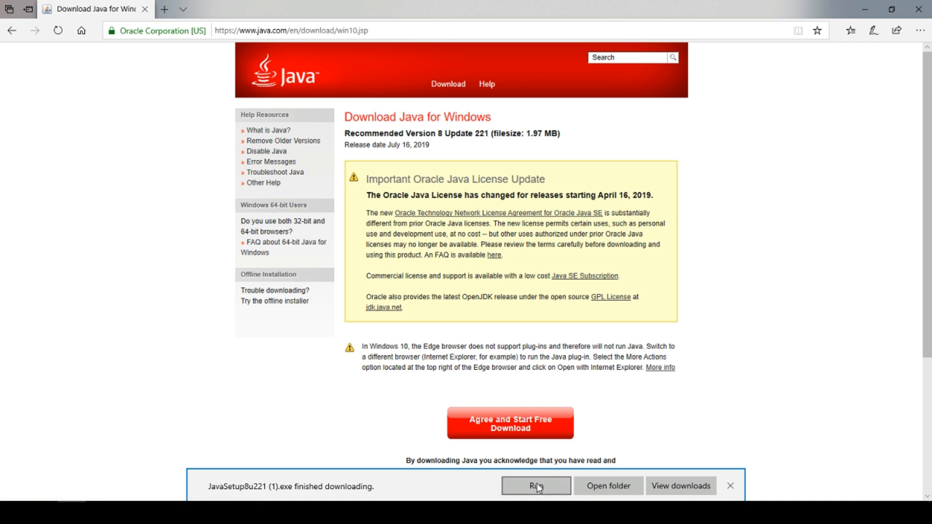
Step: Run the downloaded Java installer, install Java, and dismiss the success notice
click(535, 486)
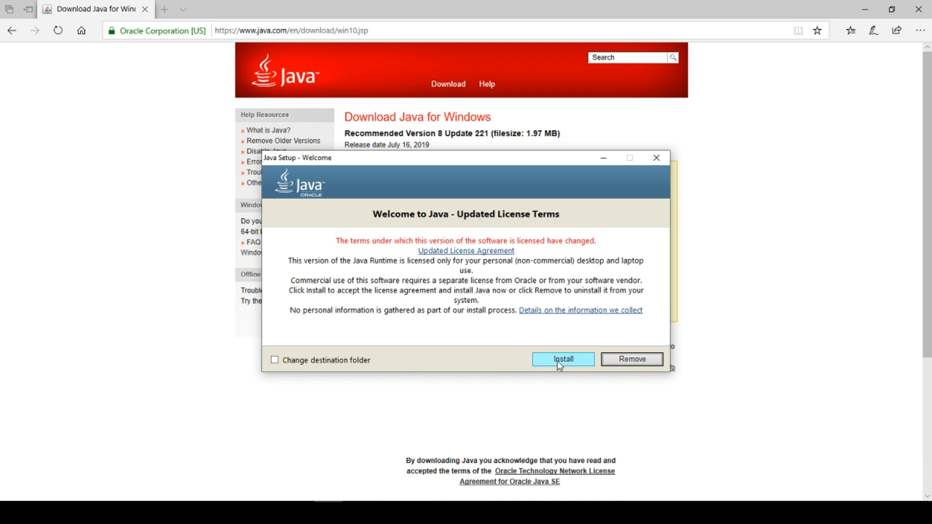
click(562, 359)
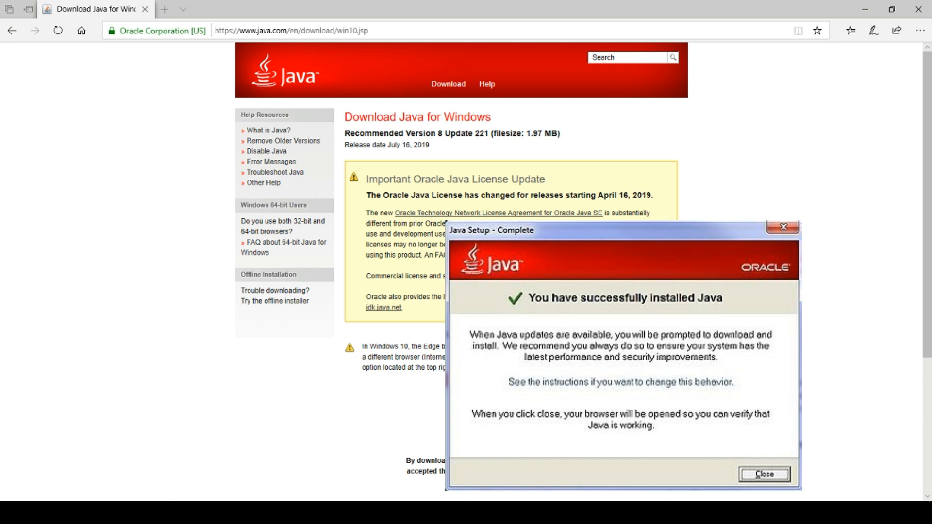
click(765, 474)
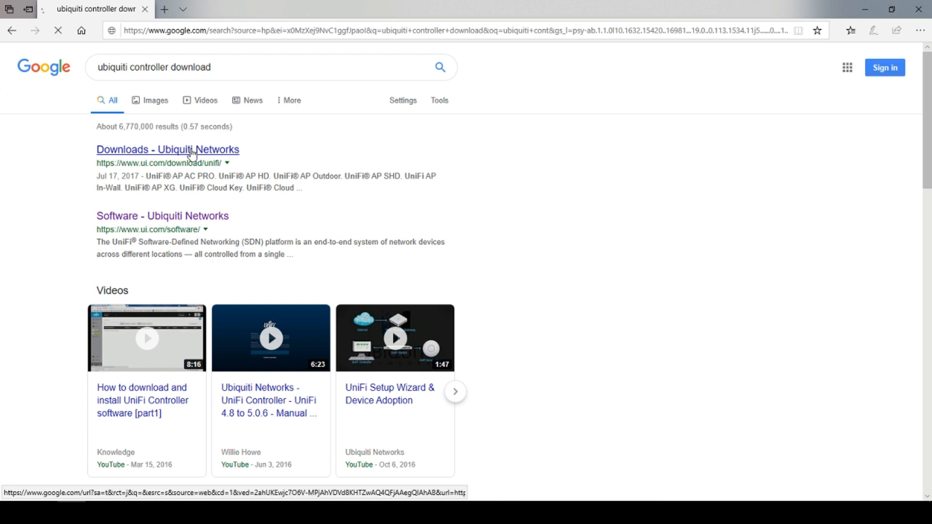
Step: Download UniFi-installer.exe for Windows controller 5.10.25 from Ubiquiti, accepting the license
click(167, 149)
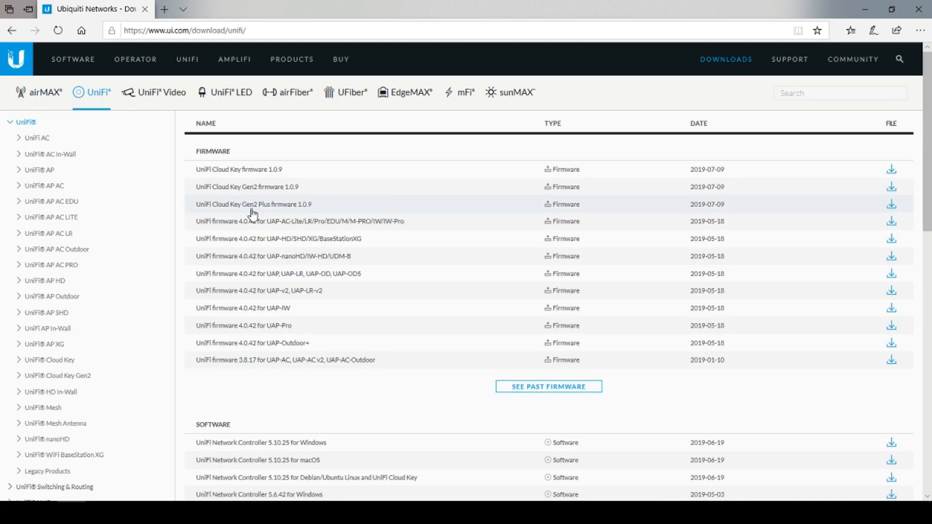
scroll(down, 3)
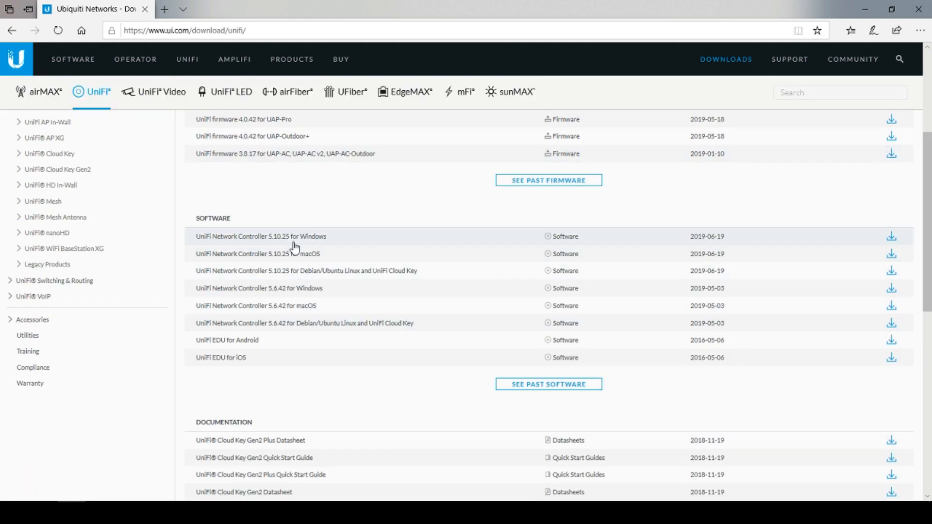
click(260, 236)
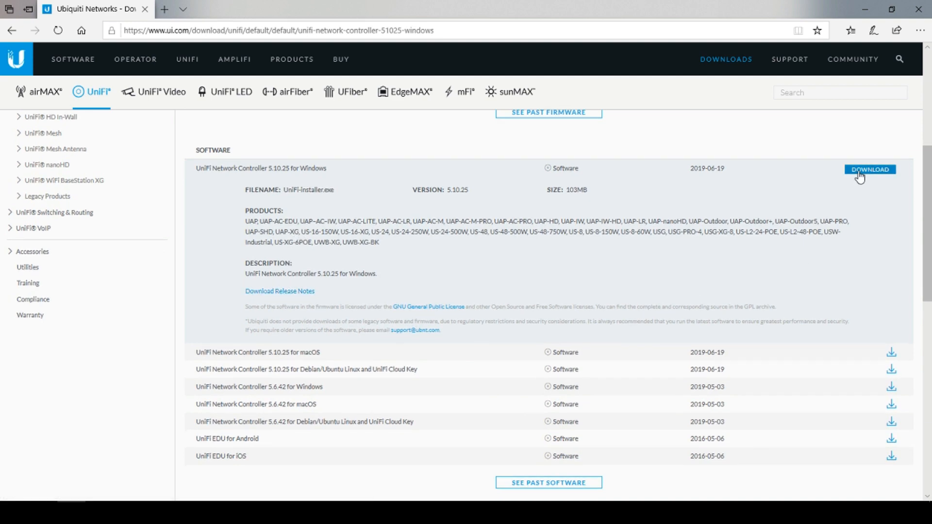
click(869, 170)
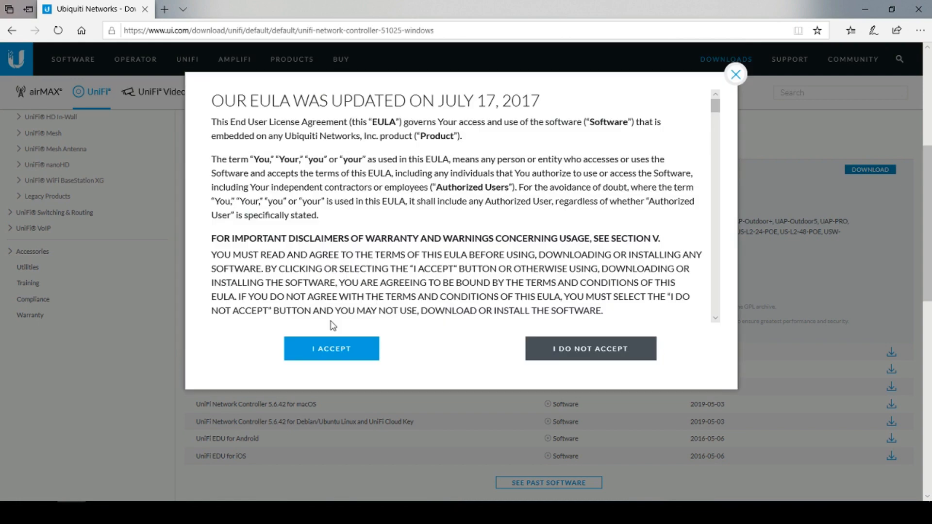
click(331, 349)
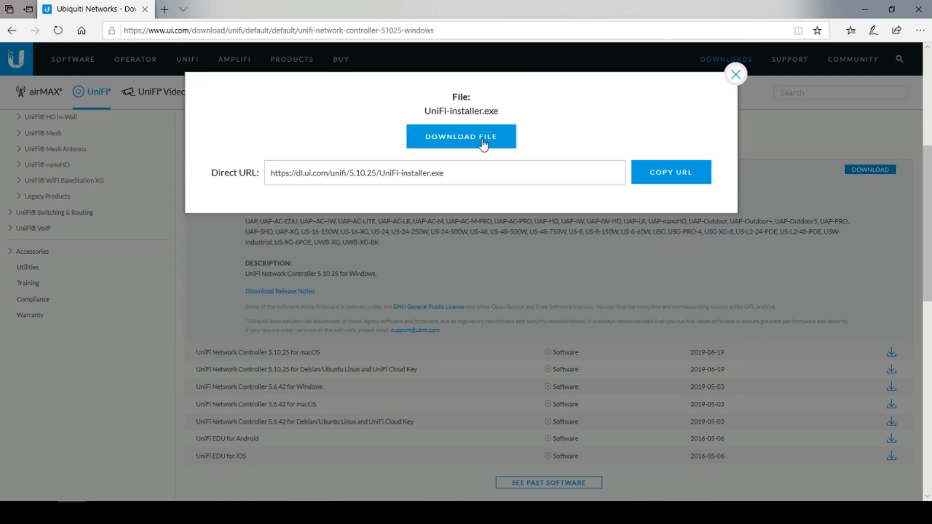
click(736, 74)
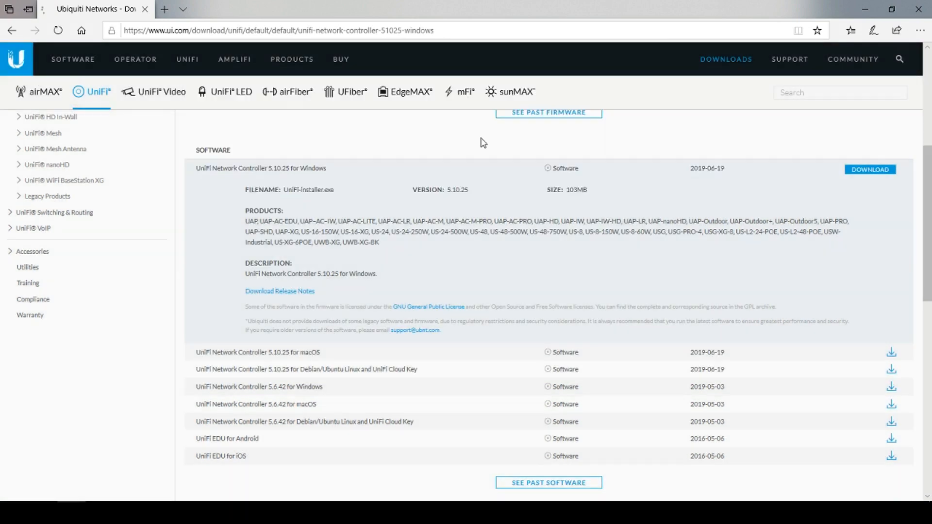
click(869, 170)
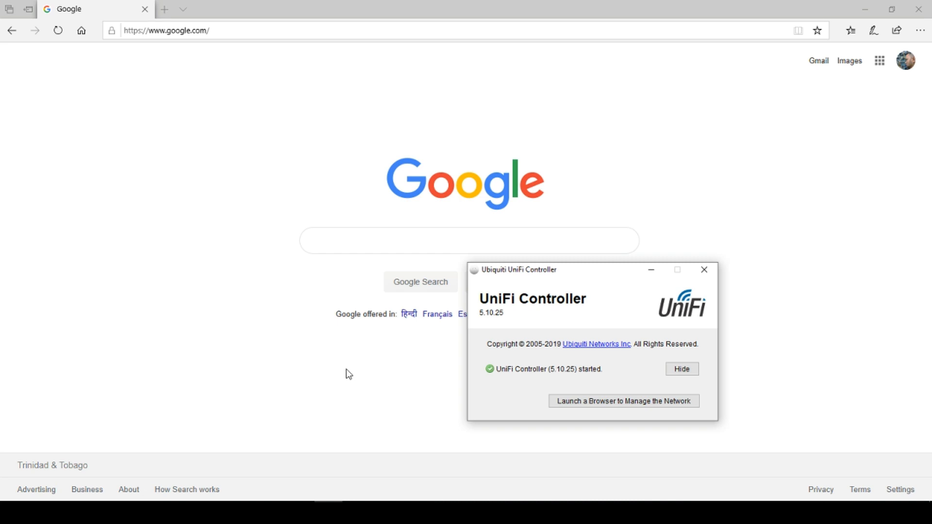
Step: Launch the network management page in the browser from the UniFi Controller window
click(623, 401)
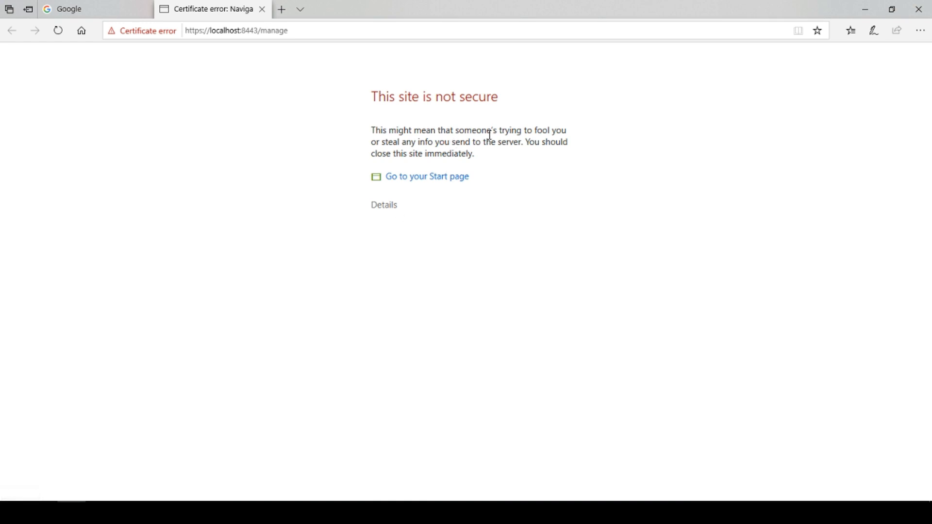
mouse_move(392, 209)
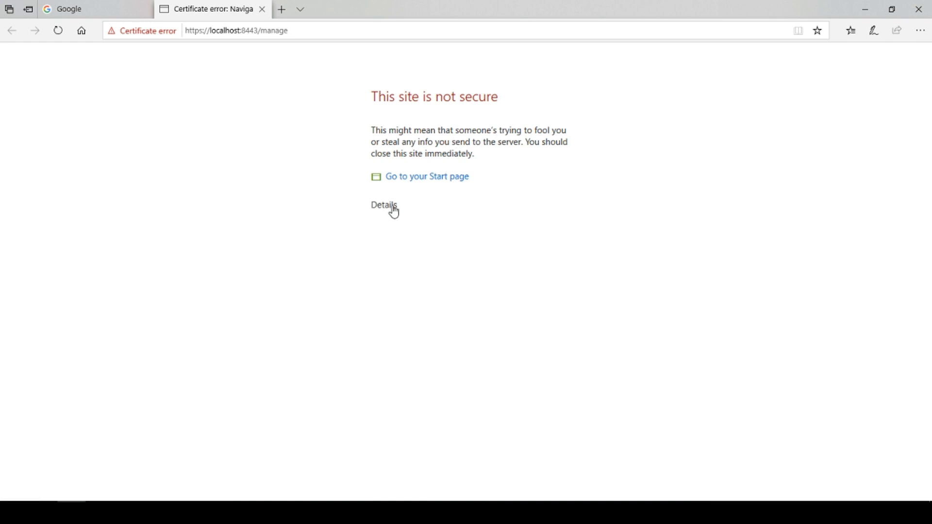
Step: Bypass Edge's certificate error via Details and go on to the localhost:8443 page
click(383, 204)
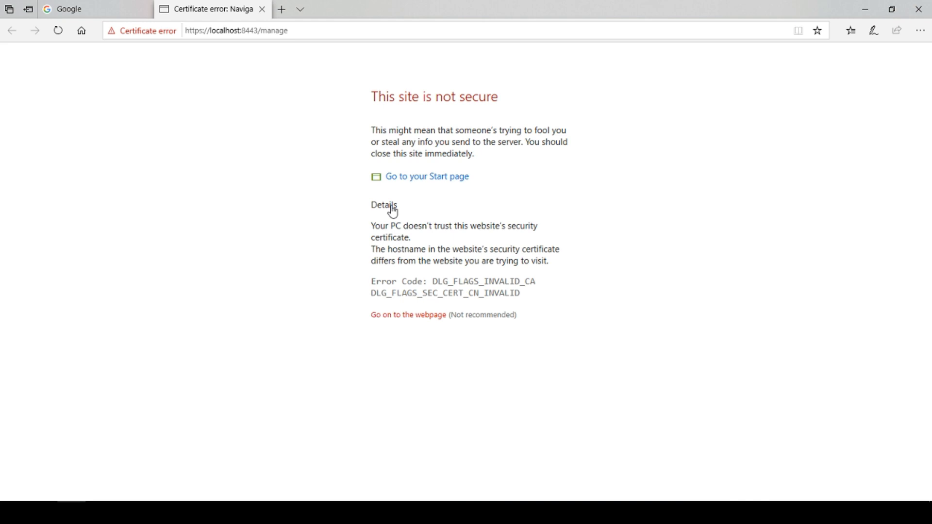
mouse_move(414, 278)
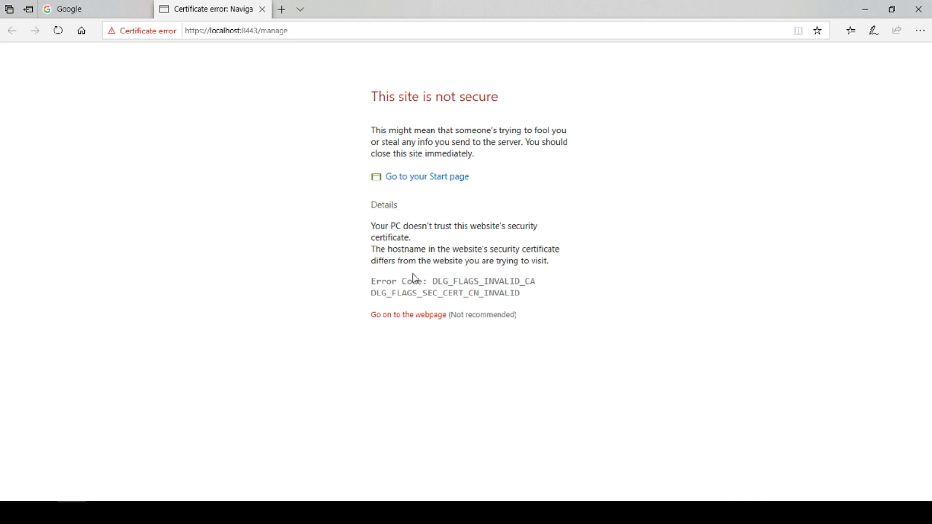
click(408, 315)
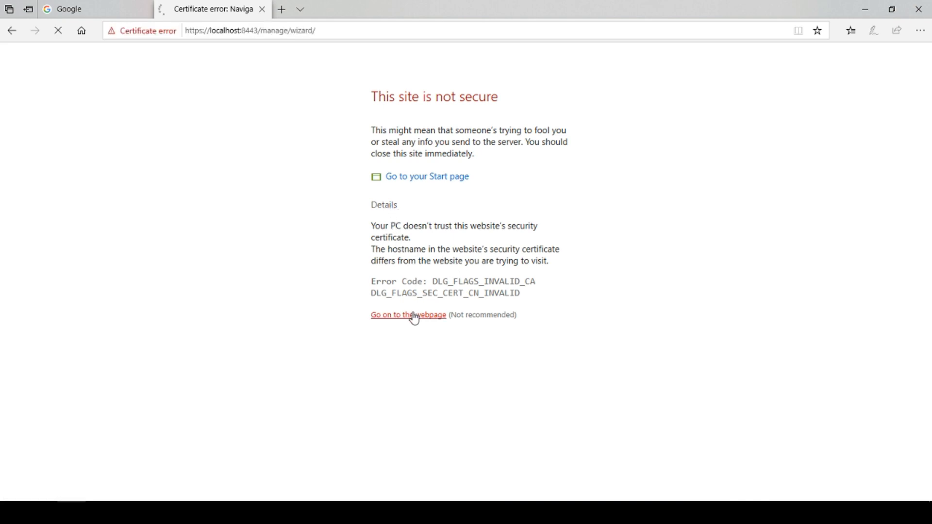
click(409, 314)
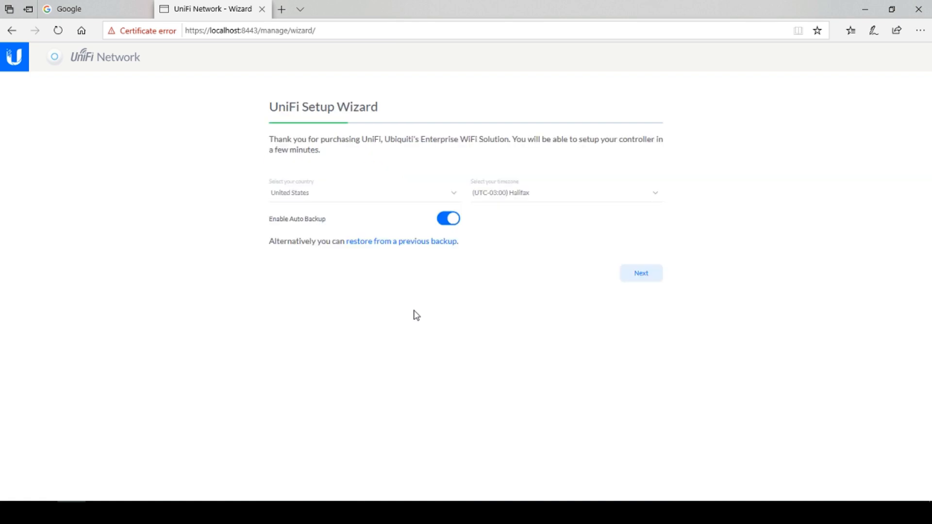
mouse_move(406, 322)
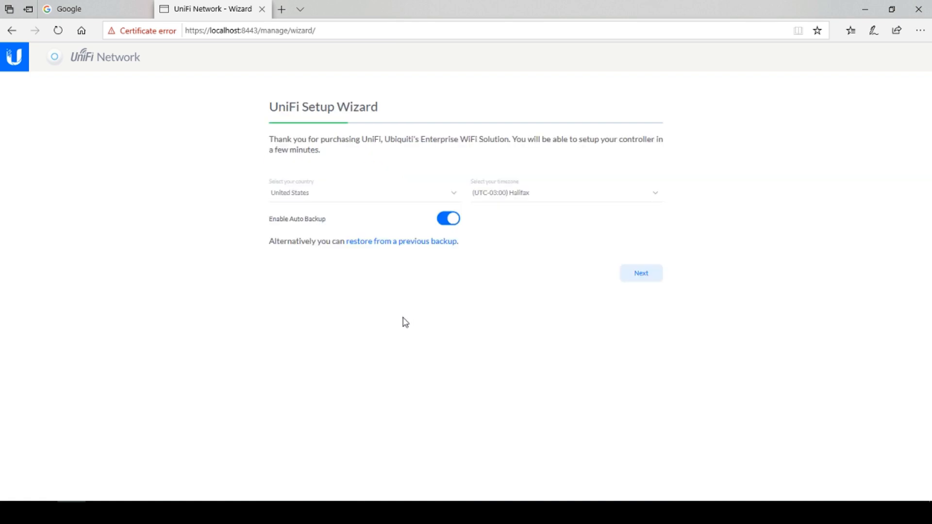
Step: Choose country Trinidad and Tobago and timezone (UTC-04:00) Port_of_Spain in the wizard
click(362, 192)
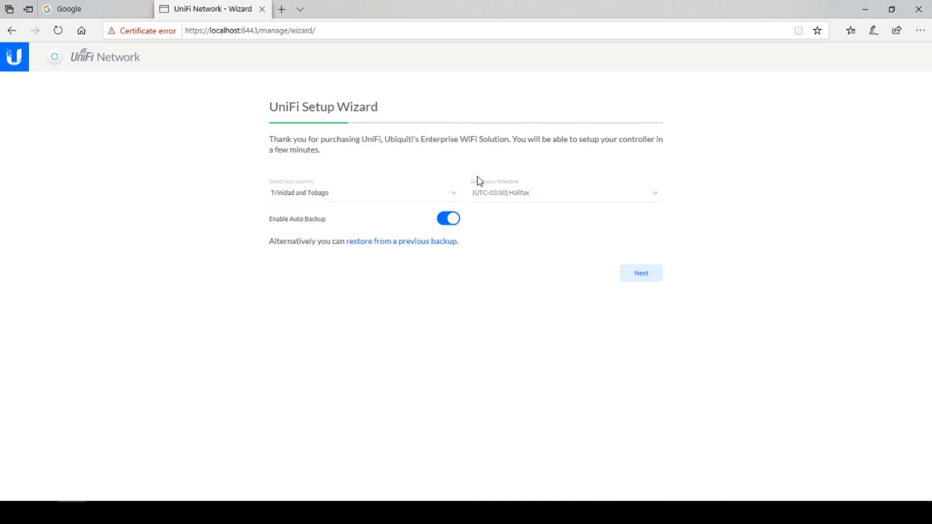
click(564, 193)
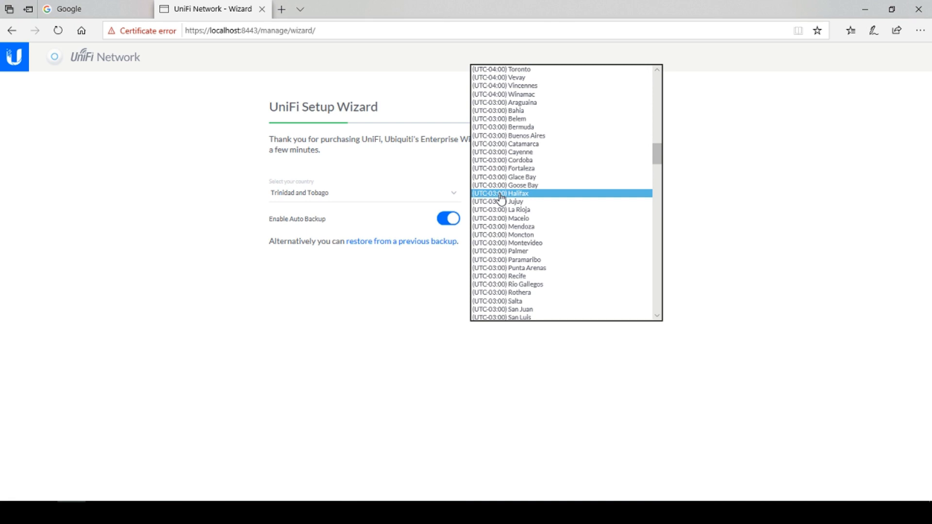
scroll(down, 3)
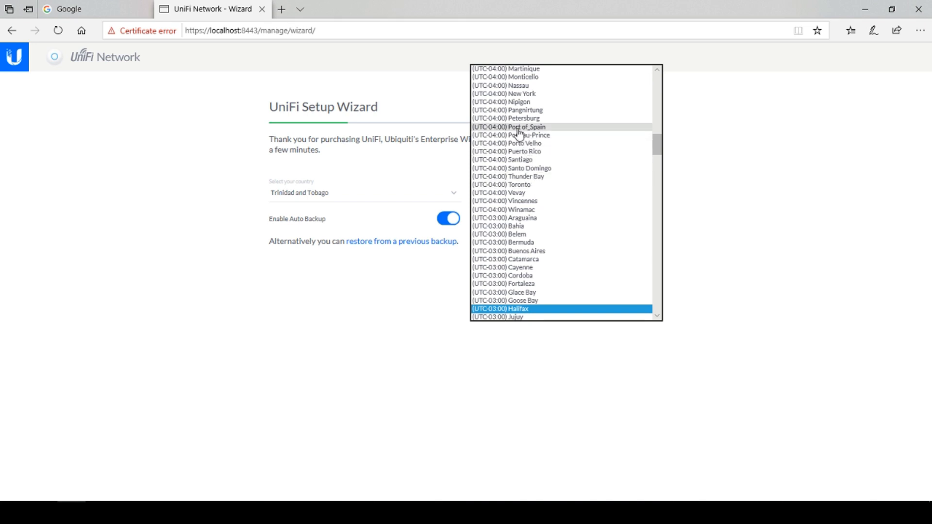
click(509, 127)
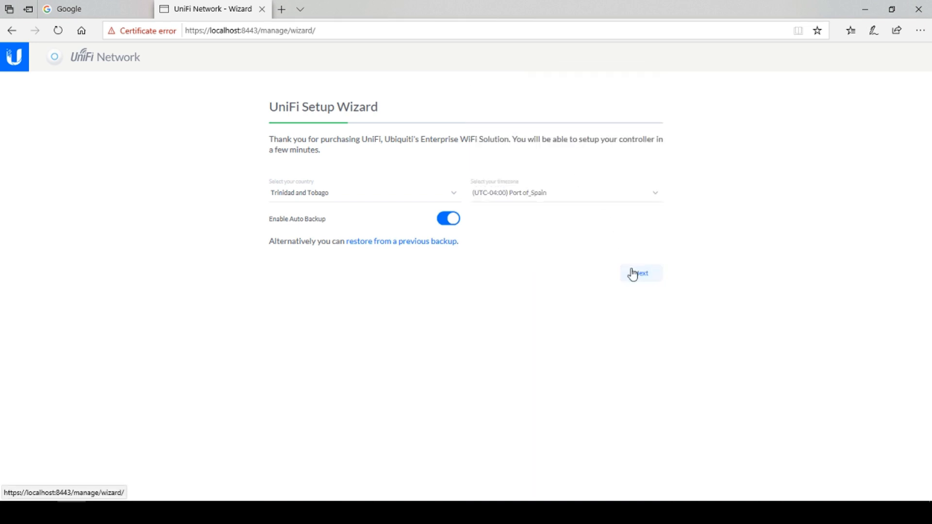
click(640, 272)
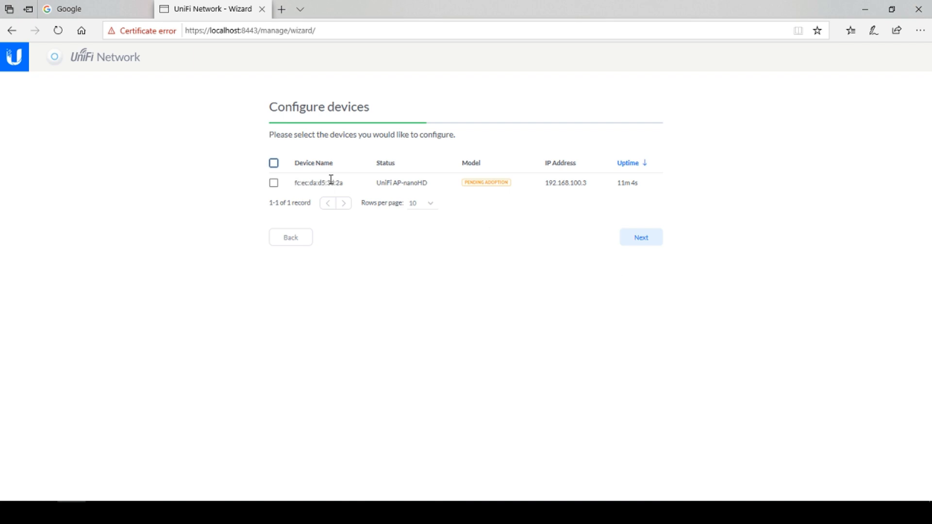
mouse_move(608, 189)
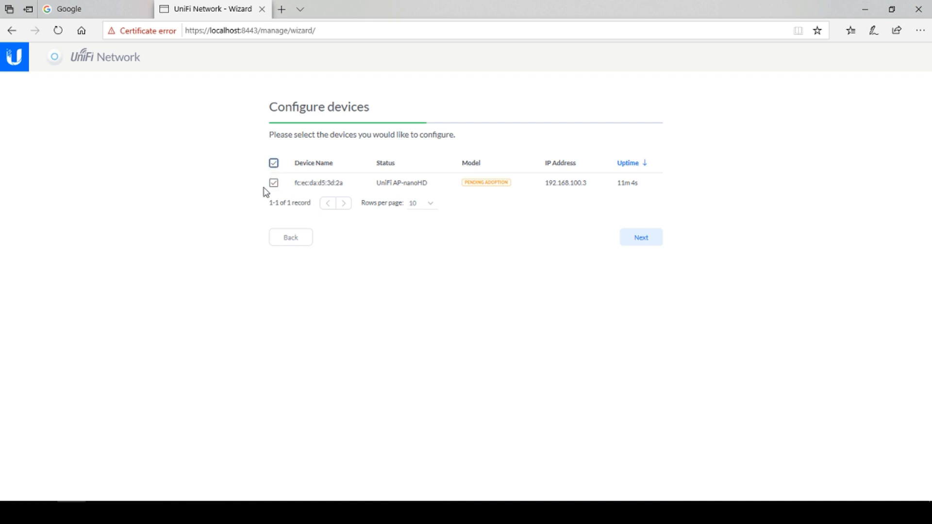
mouse_move(475, 205)
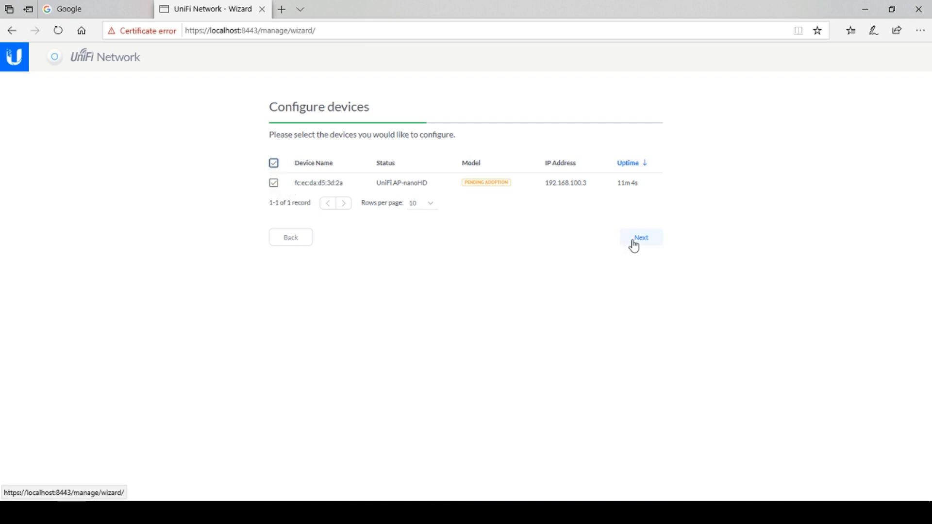
Step: Advance past Configure devices with the AP-nanoHD fc:ec:da:d5:3d:2a selected
click(641, 237)
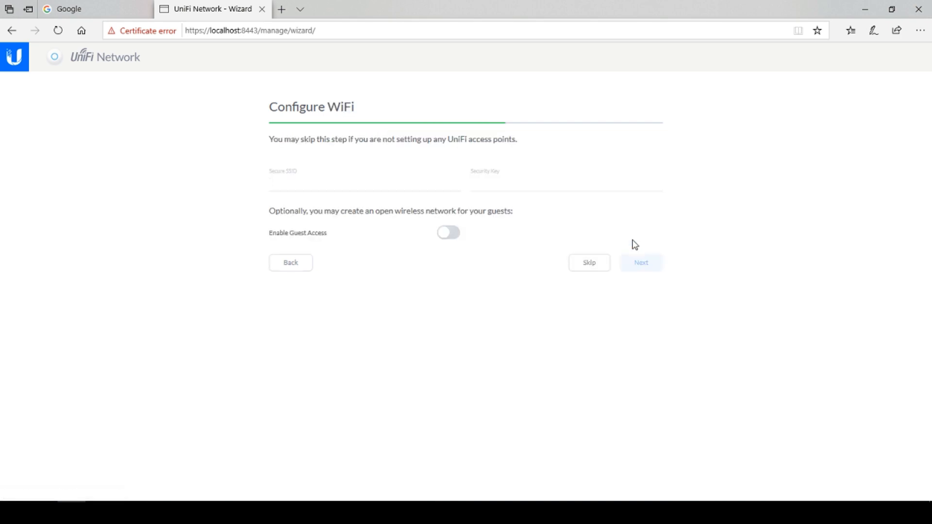
Step: Enter the secure SSID name joshuastest in the Configure WiFi step
click(363, 181)
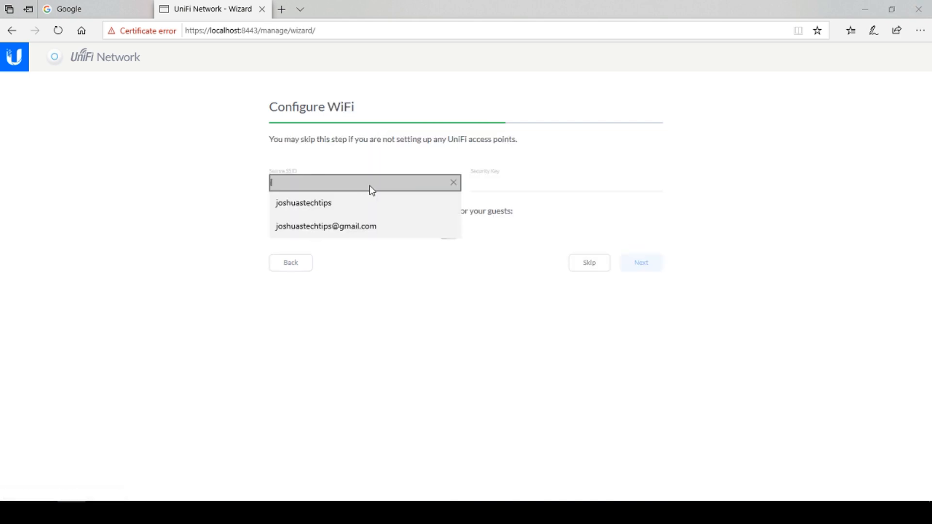
text(joshuastest)
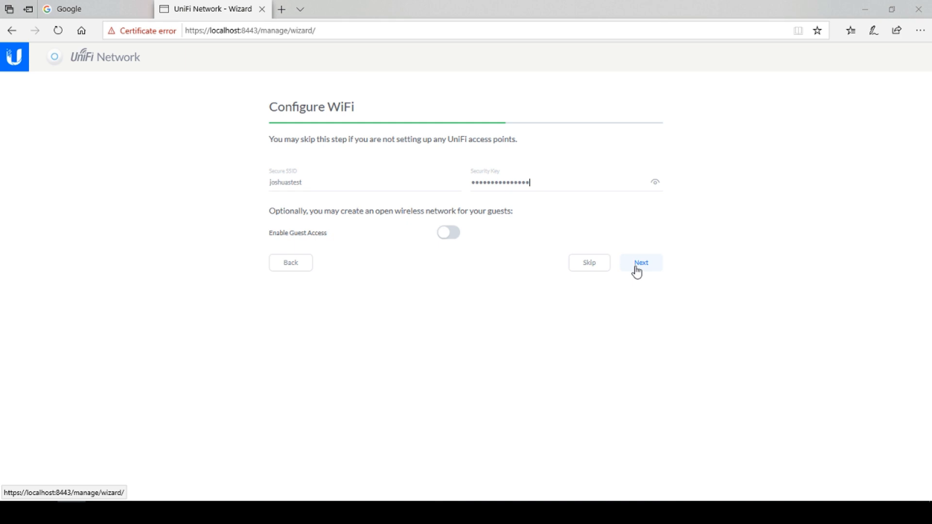
Step: Save the joshuastest WiFi settings and move to the Controller Access step
click(641, 262)
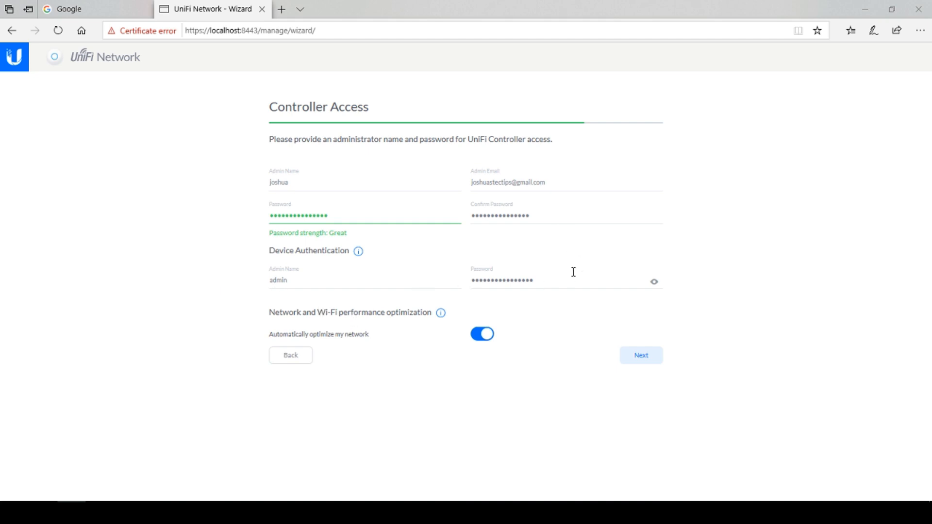
mouse_move(311, 363)
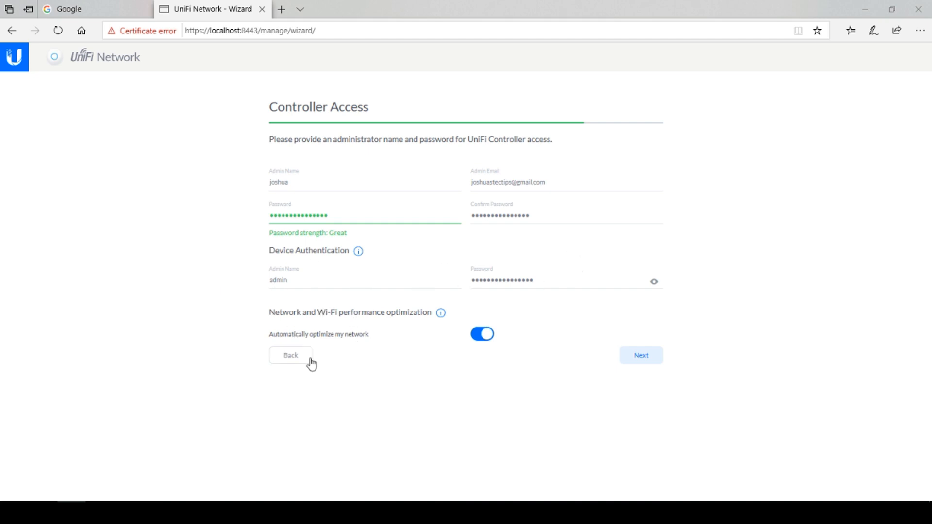
Step: Advance to the Confirm summary and finish the UniFi setup wizard
click(640, 355)
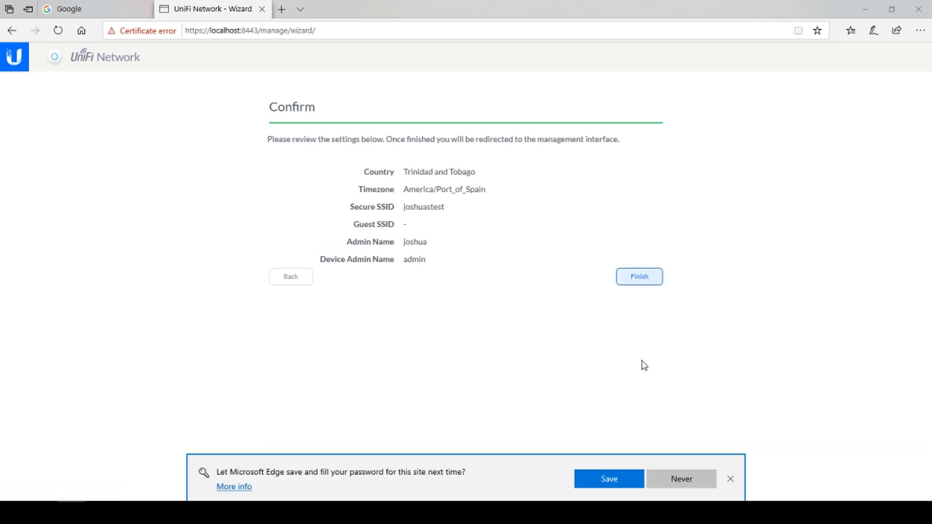
mouse_move(432, 280)
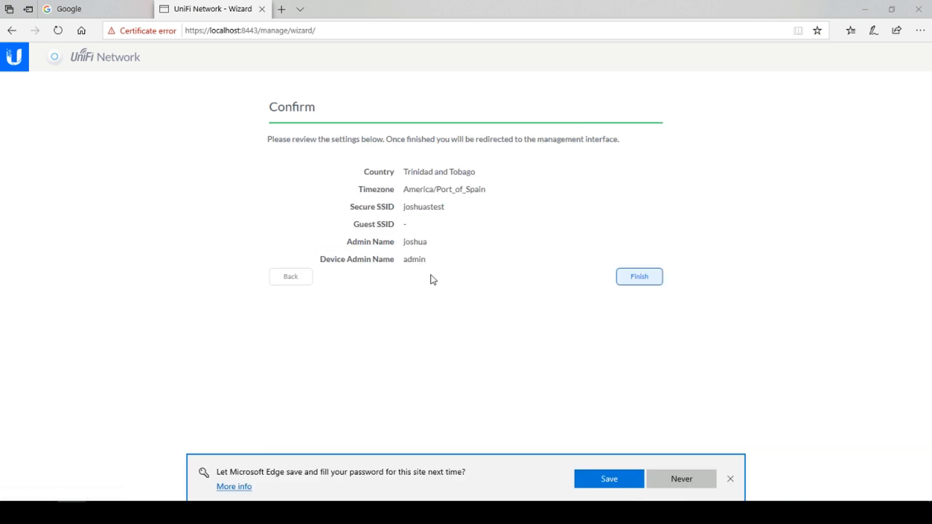
mouse_move(397, 218)
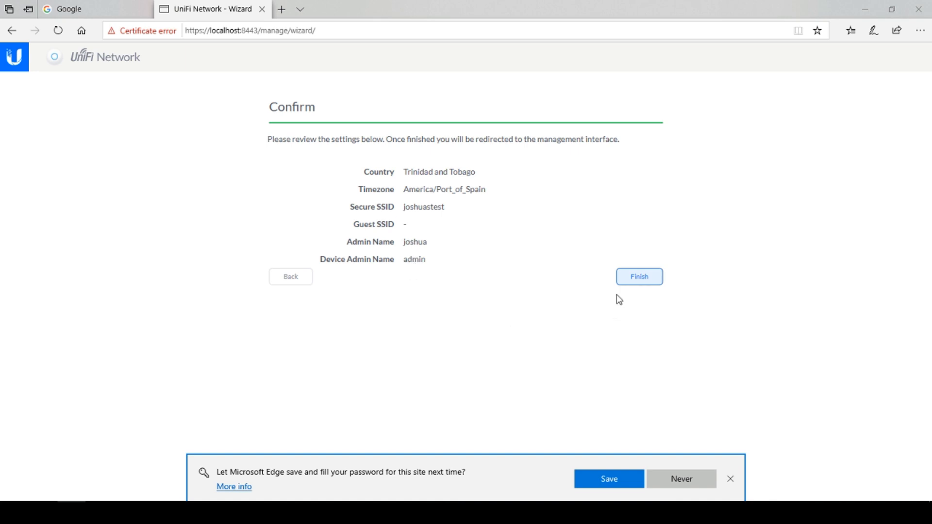
click(638, 276)
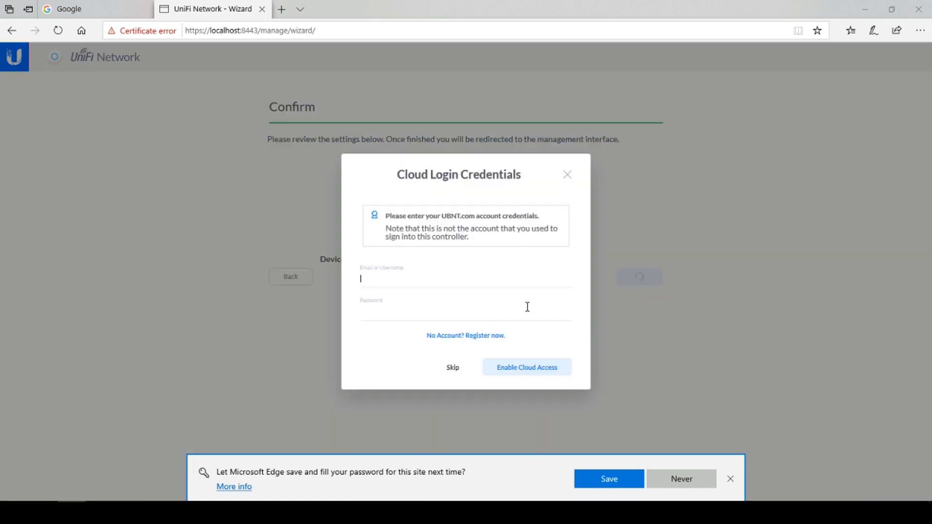
mouse_move(488, 240)
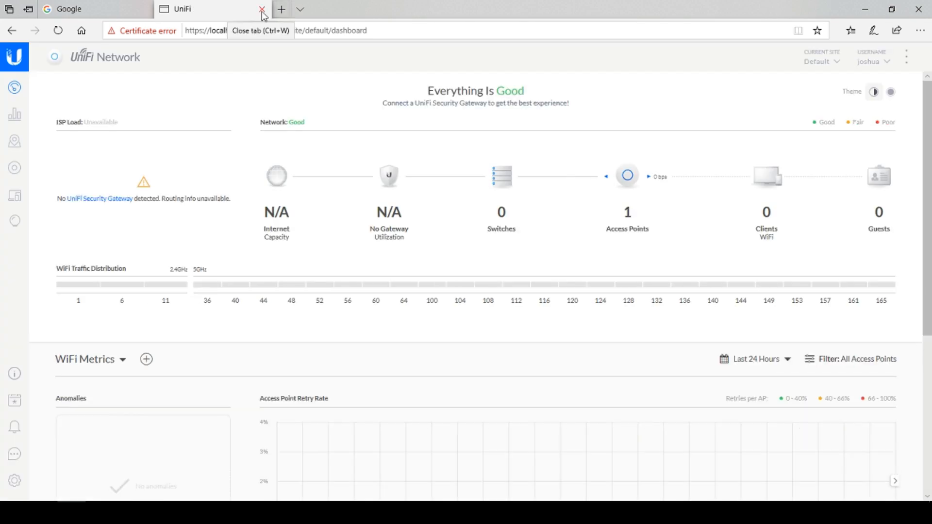
mouse_move(138, 176)
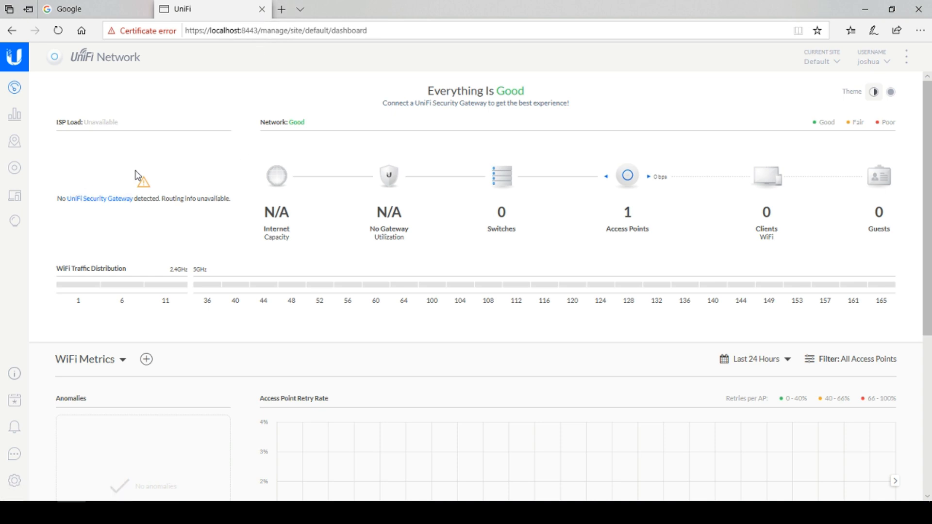
mouse_move(373, 201)
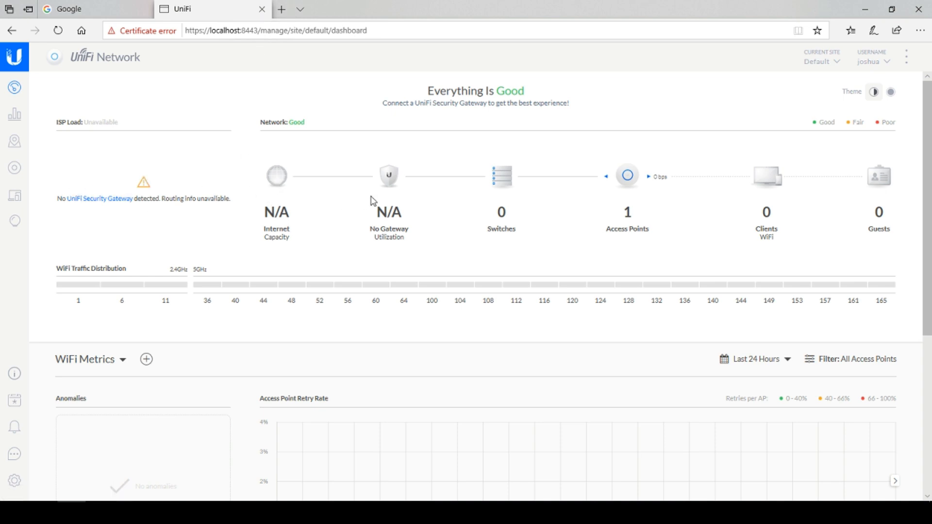
mouse_move(486, 204)
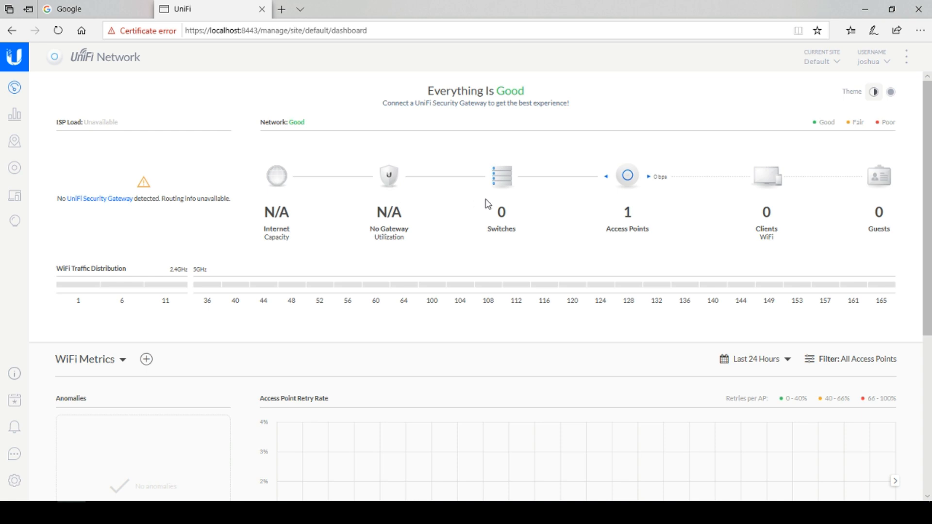
mouse_move(627, 176)
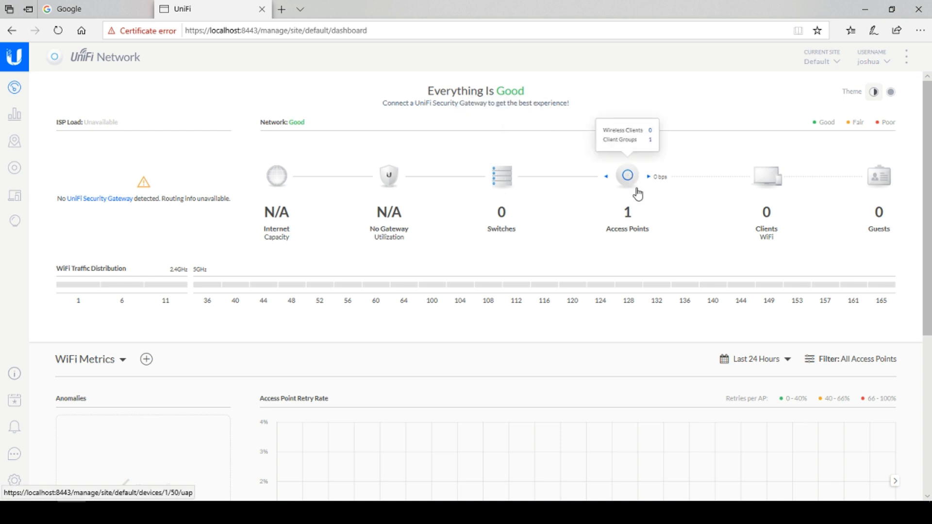
mouse_move(816, 188)
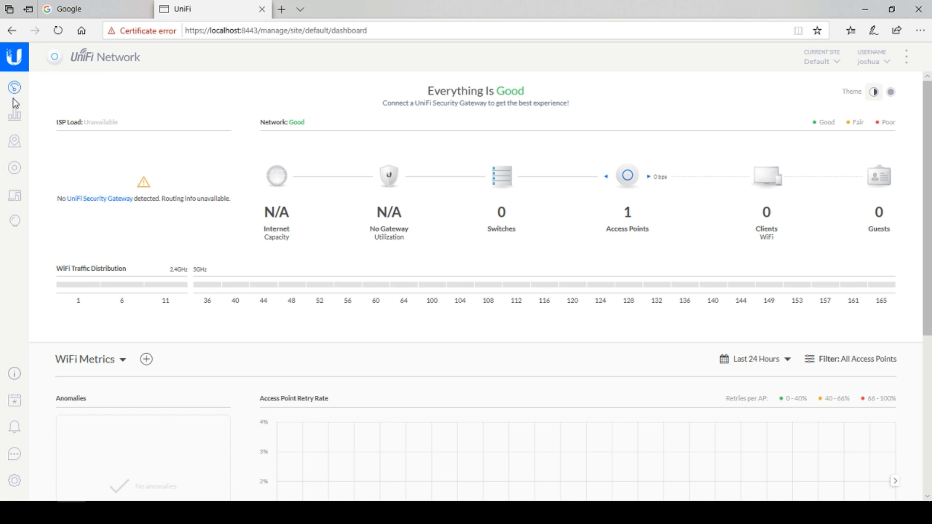
mouse_move(769, 180)
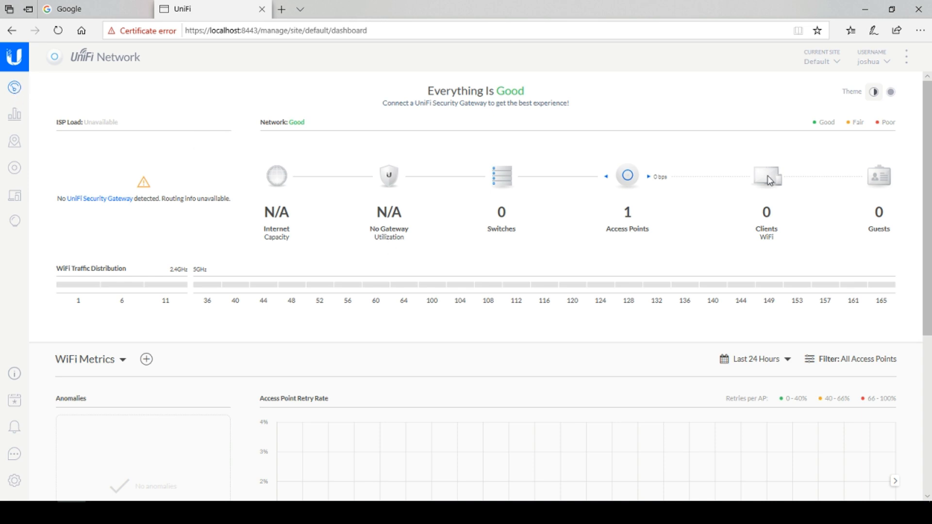
scroll(down, 3)
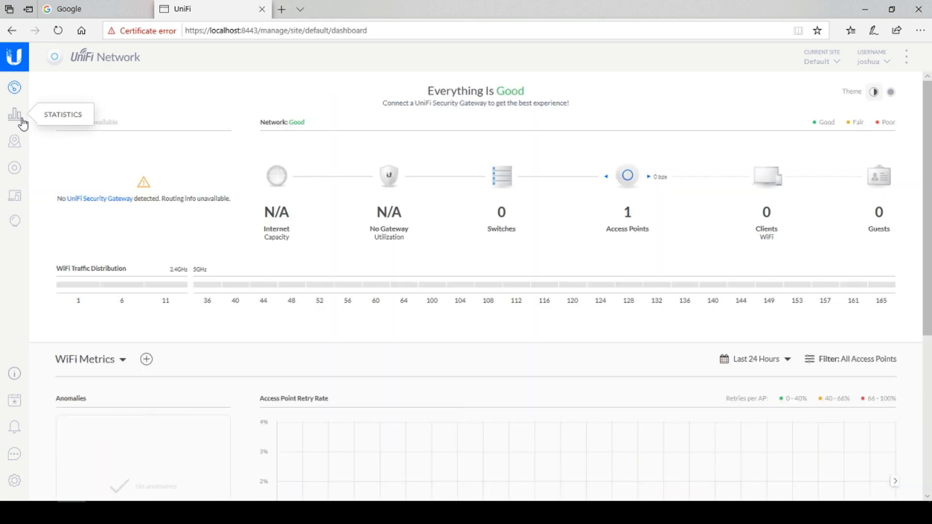
Step: Go from Statistics through Map to Devices, listing the AP-nanoHD at 192.168.100.3
click(15, 114)
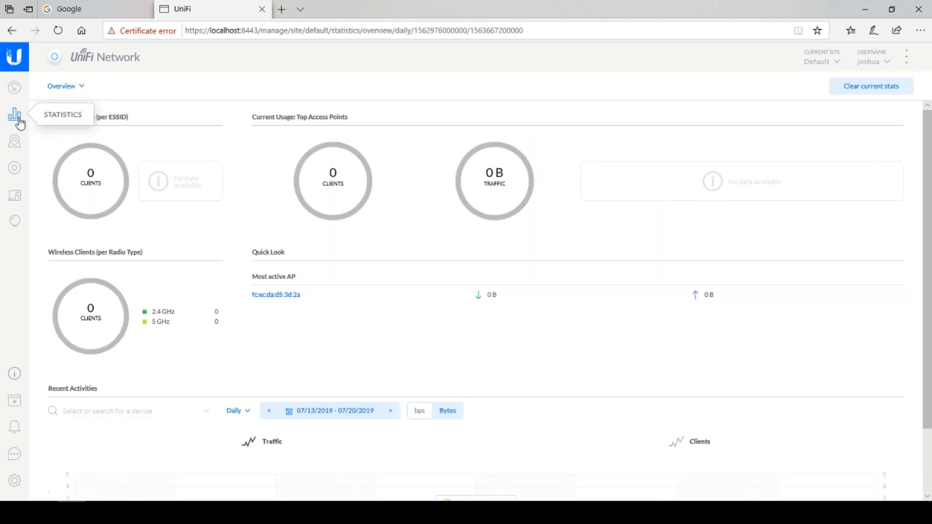
click(14, 141)
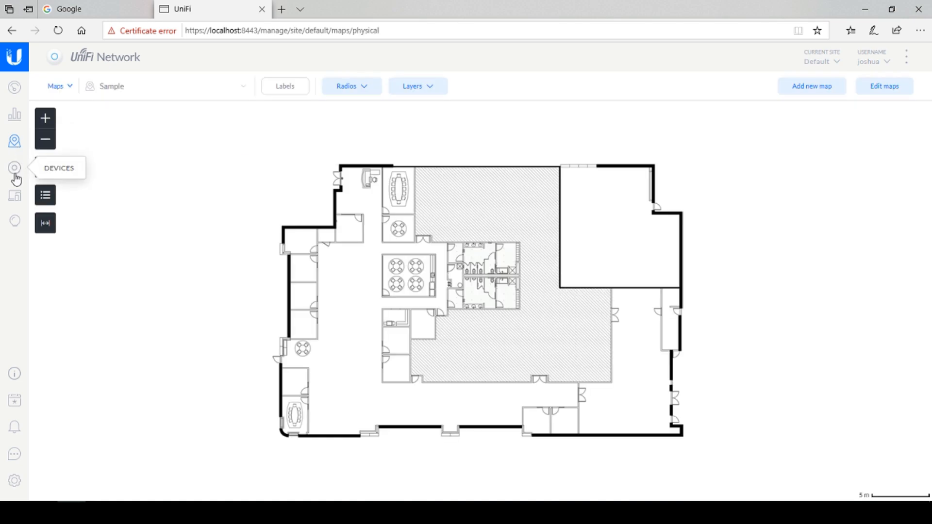
click(14, 169)
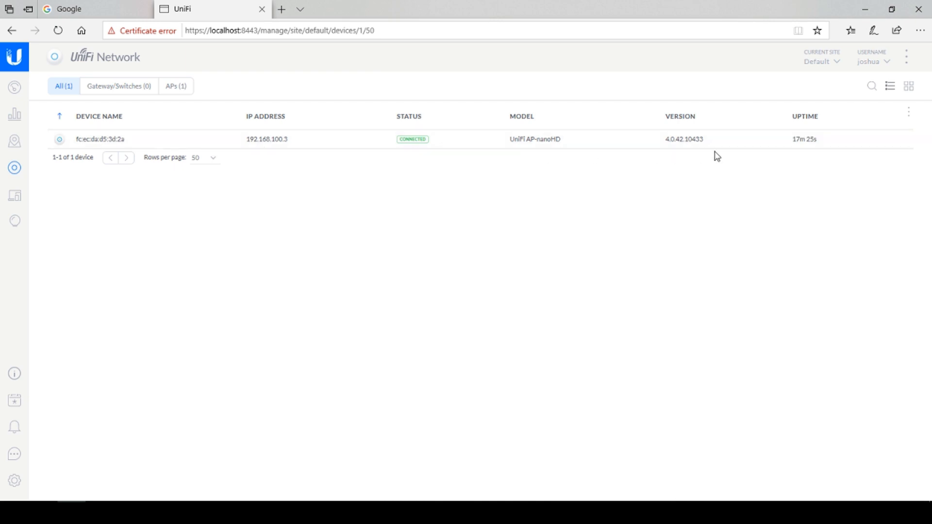
mouse_move(358, 154)
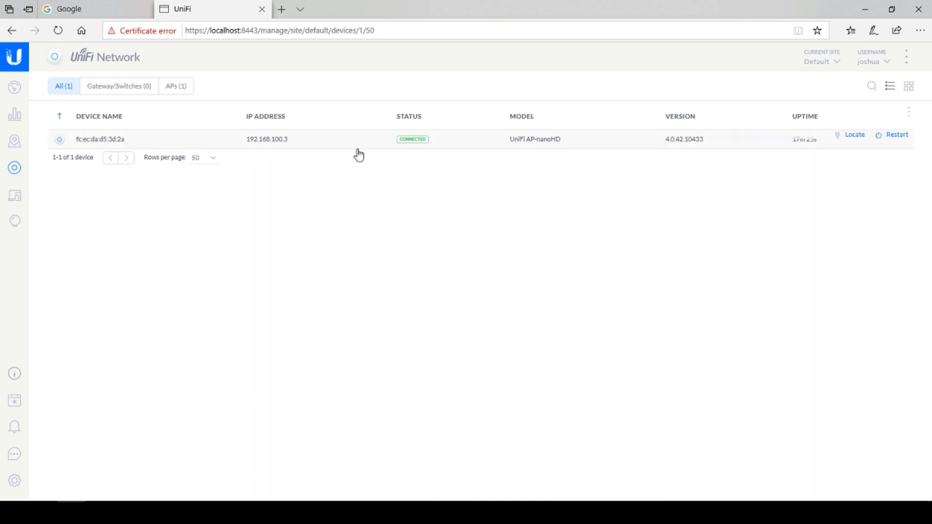
mouse_move(14, 480)
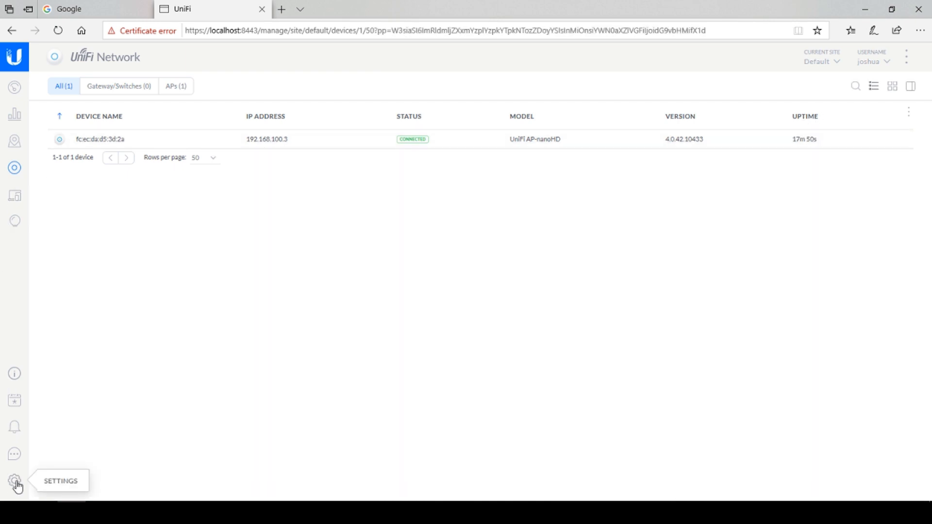
Step: Open the site settings and go to Wireless Networks, showing the WPA-PSK joshuastest network
click(14, 480)
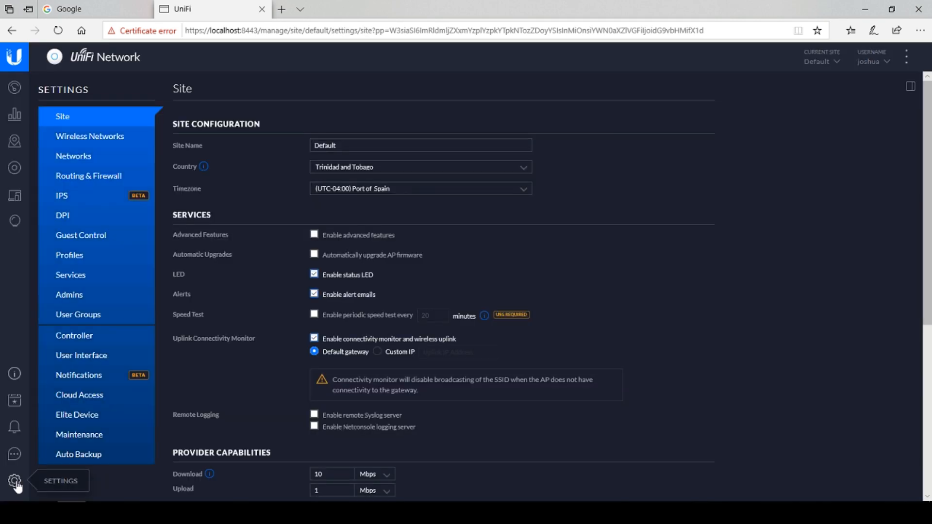
mouse_move(248, 227)
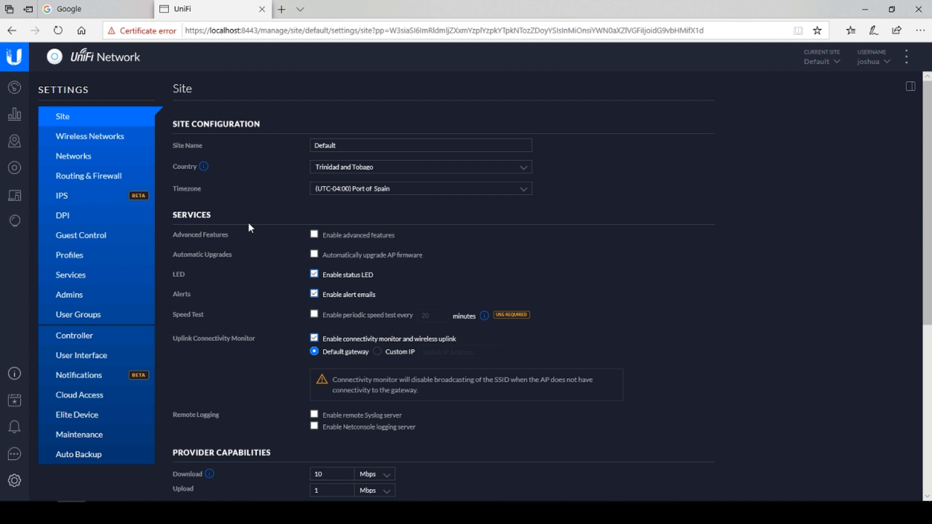
scroll(down, 3)
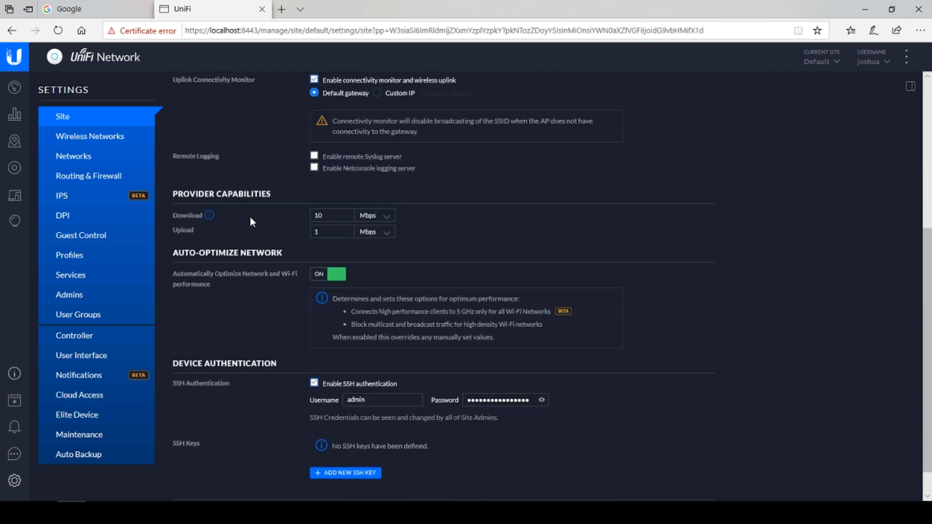
click(90, 136)
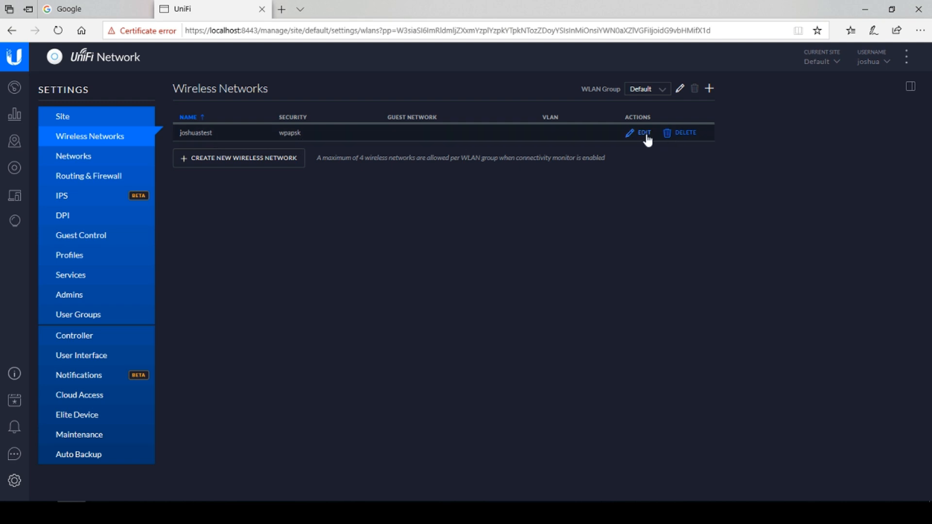
Step: Open and cancel the joshuastest edit form, then start a new WLAN group
click(644, 132)
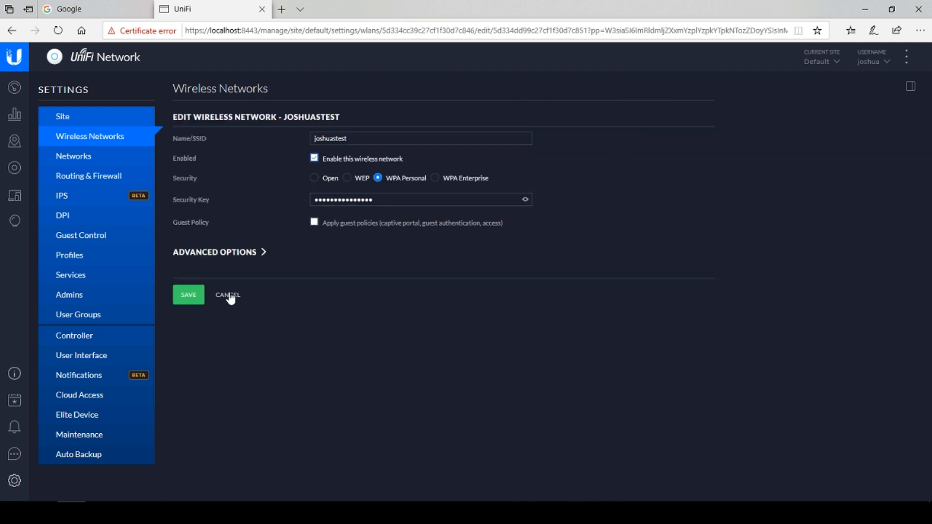
mouse_move(381, 232)
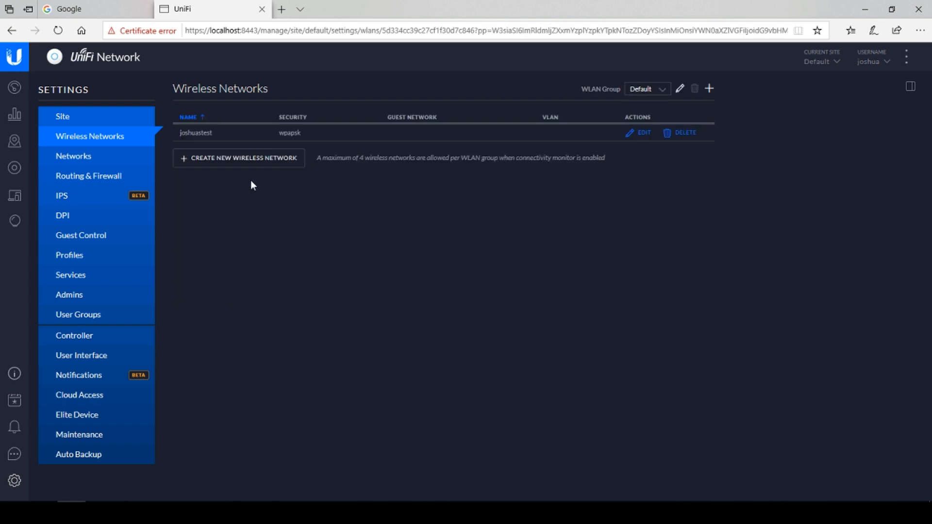
mouse_move(709, 88)
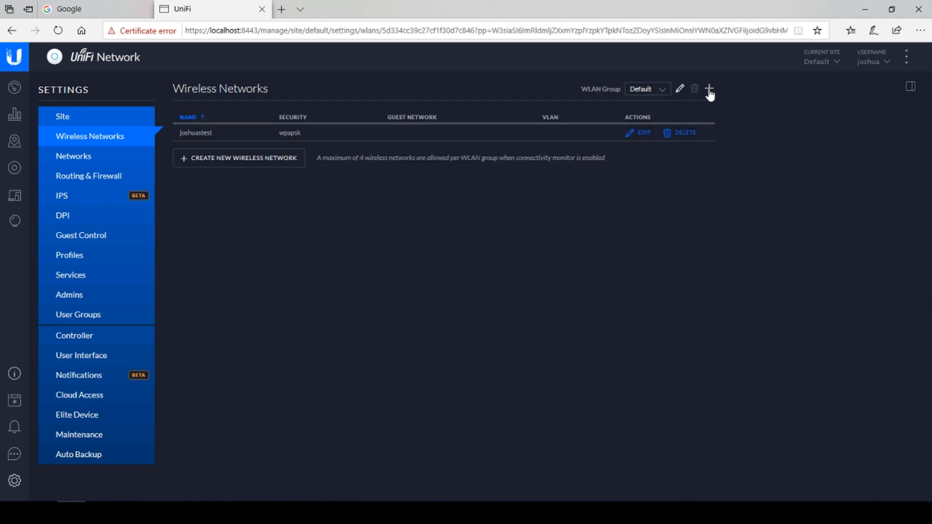
click(710, 88)
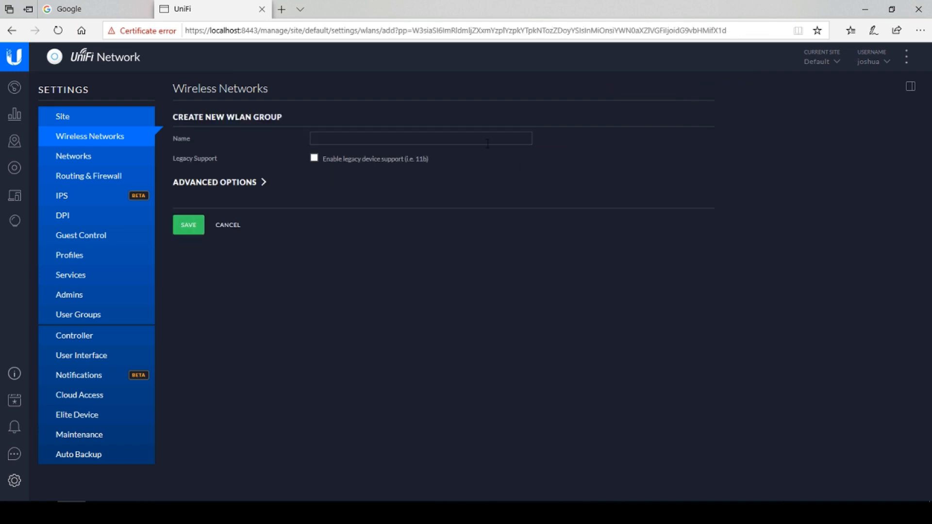
mouse_move(250, 211)
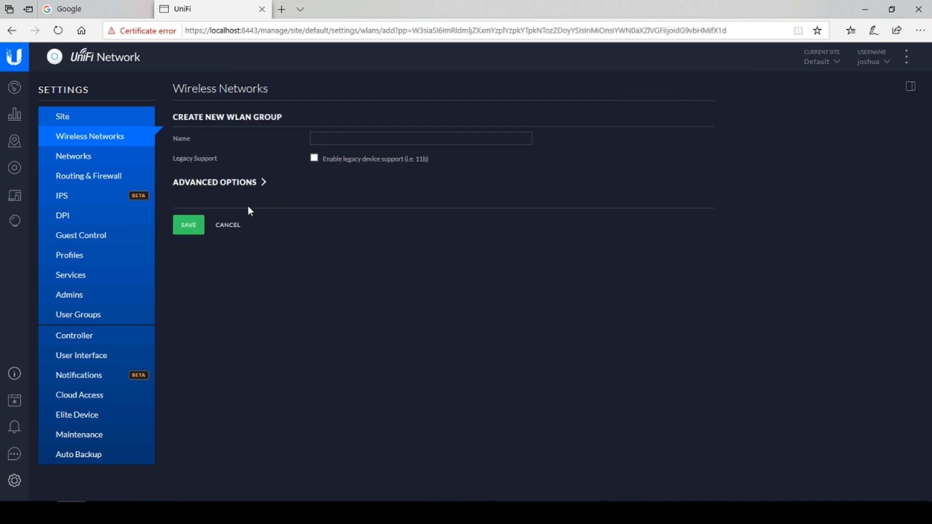
mouse_move(288, 182)
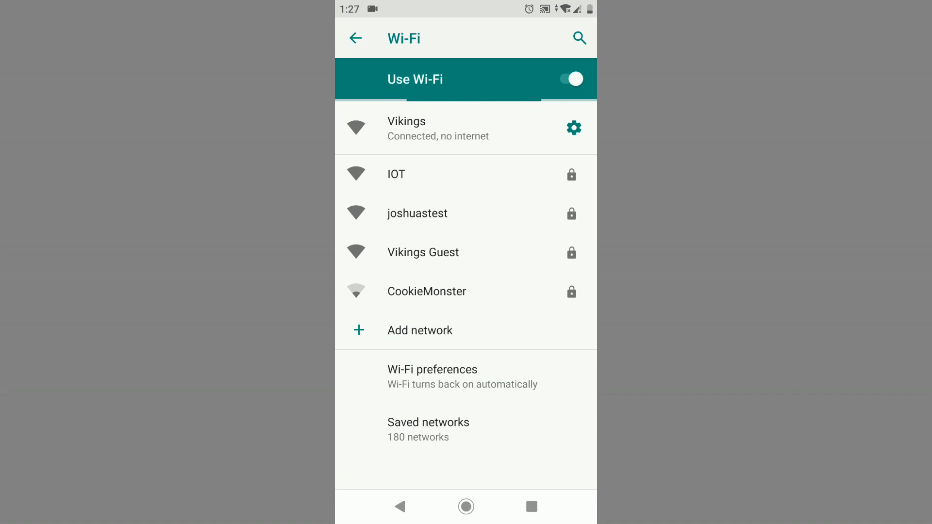
Step: Join the joshuastest network from the phone's Wi-Fi list
click(418, 213)
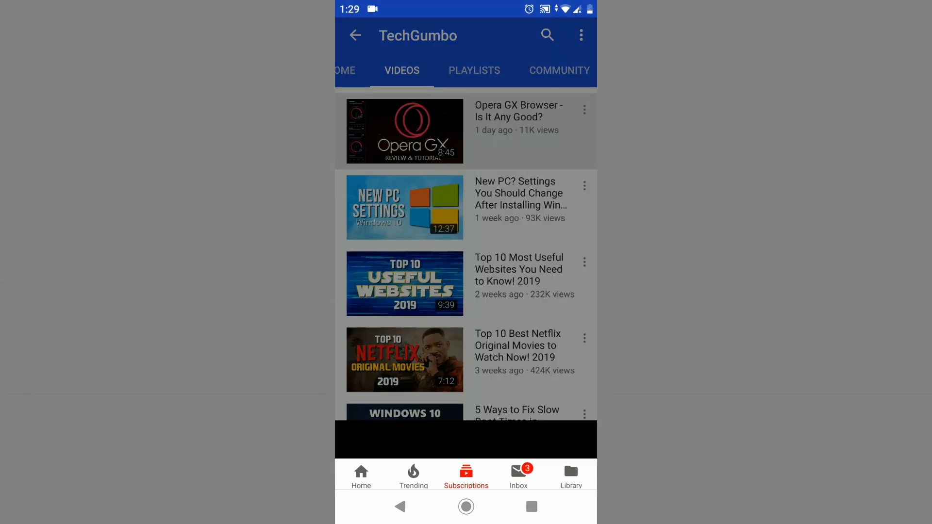
Step: Play TechGumbo's 'Opera GX Browser - Is It Any Good?' video on the phone
click(405, 131)
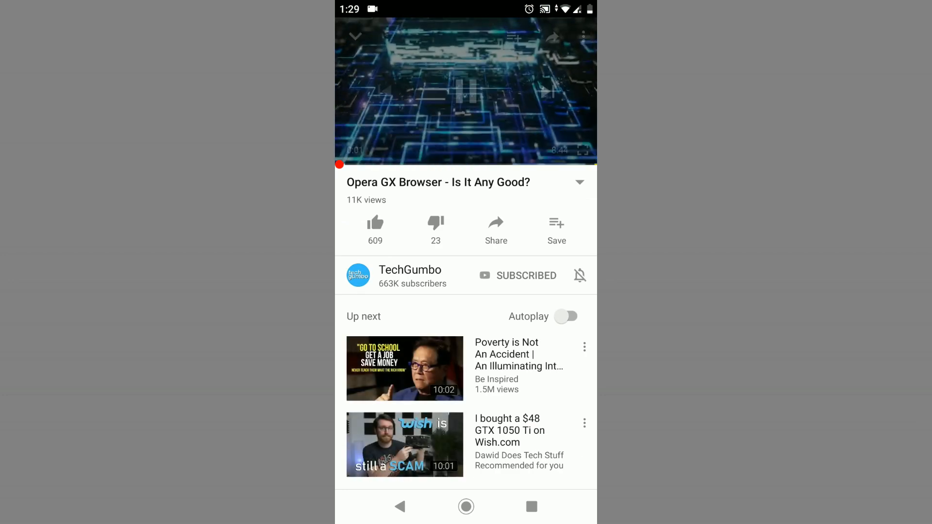